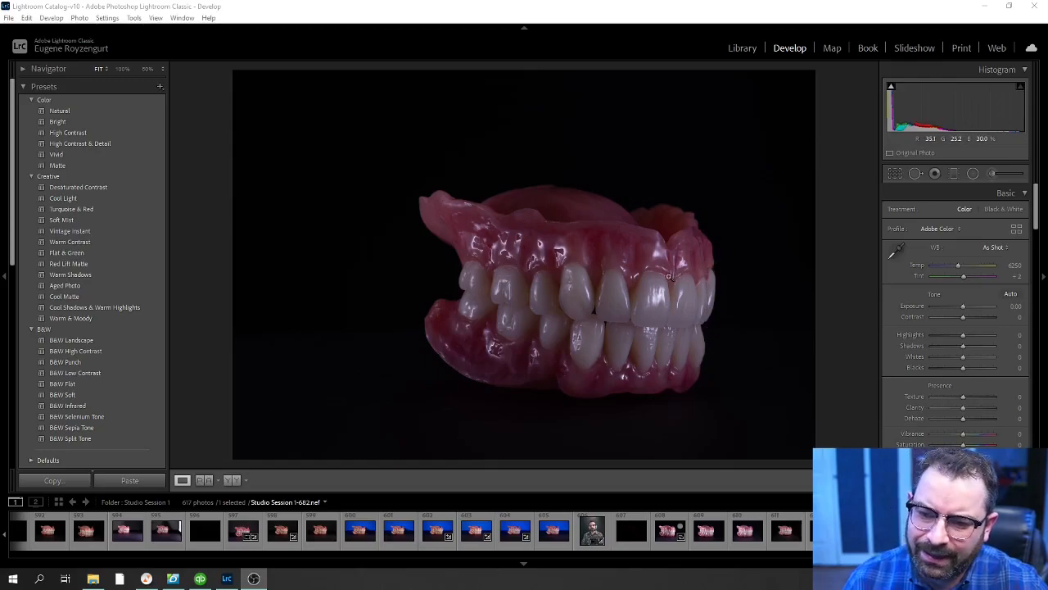
mouse_move(657, 270)
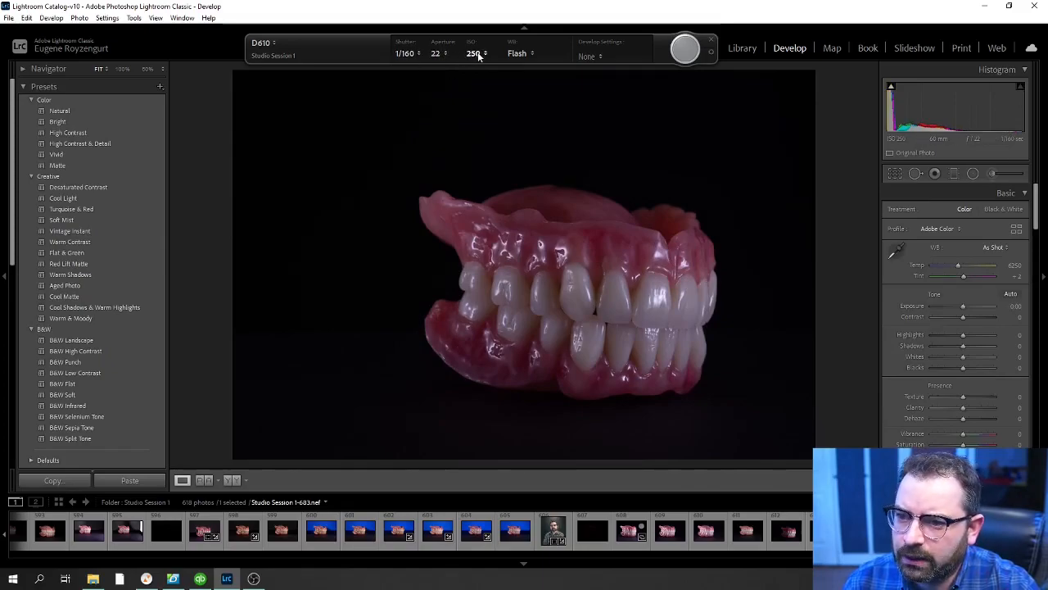
Step: Set the tethered camera's ISO to 320 from the capture bar dropdown
left_click(475, 52)
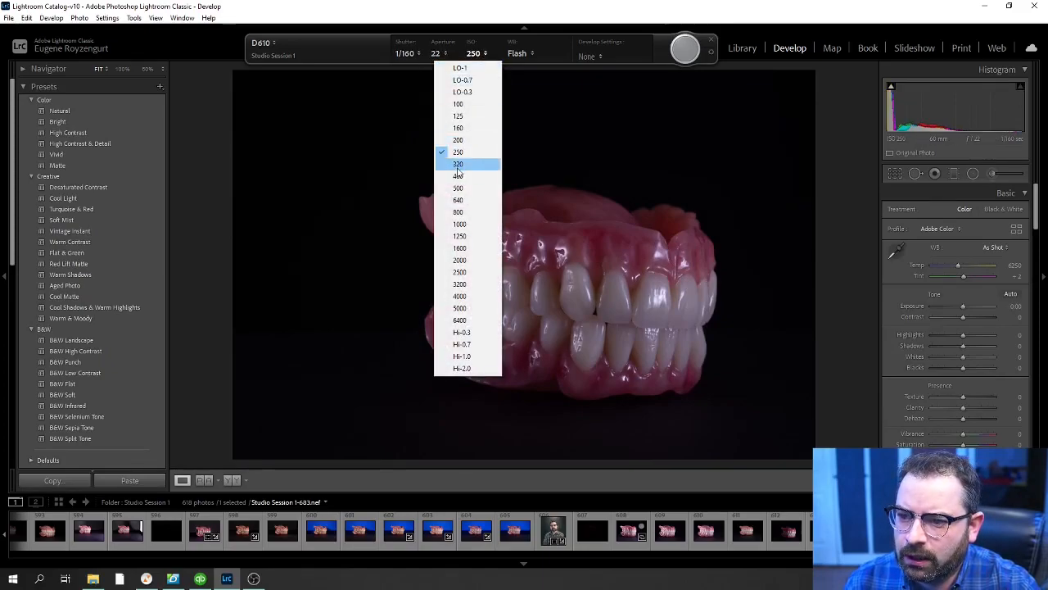
left_click(458, 164)
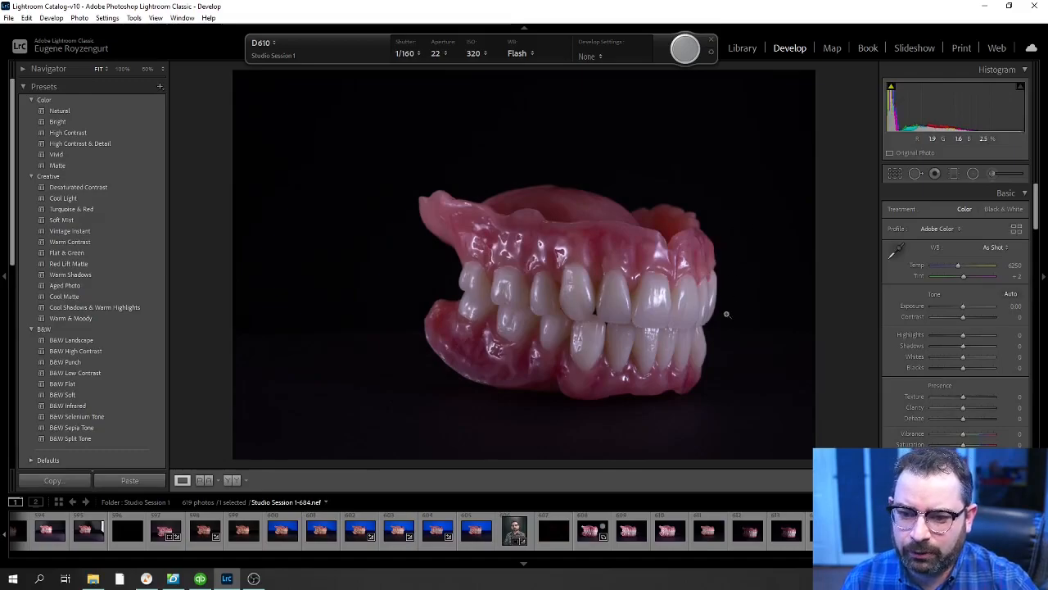
mouse_move(684, 233)
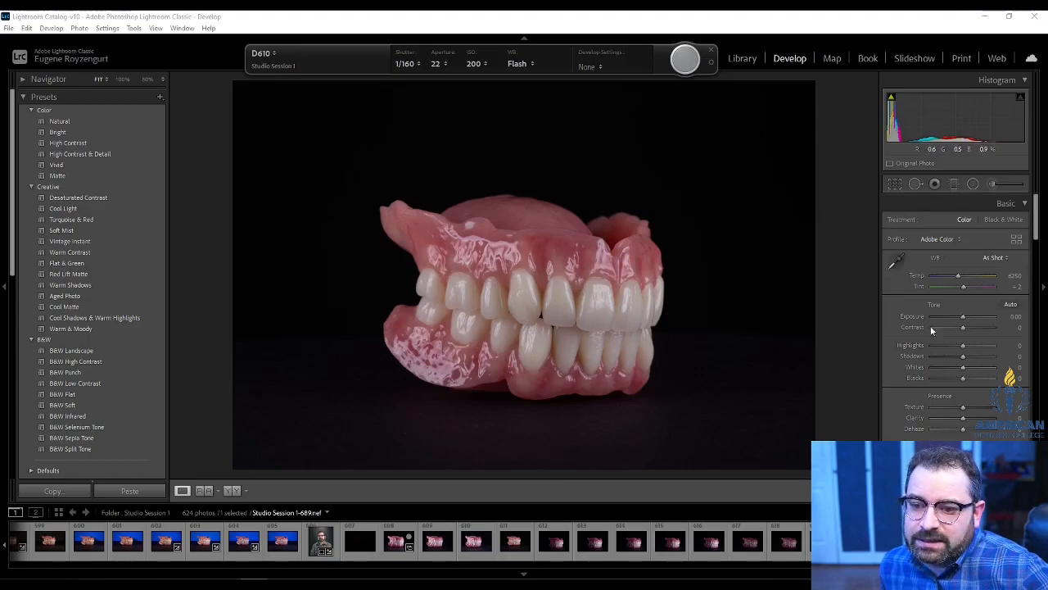
Step: Set the tethered camera's ISO to 160 from the capture bar dropdown
left_click(487, 64)
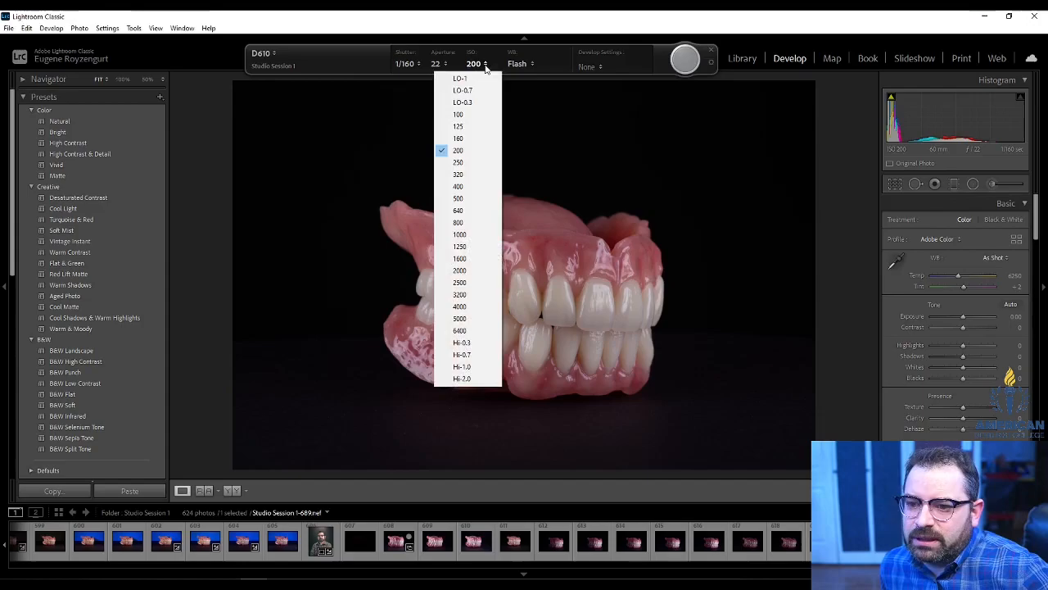
mouse_move(462, 138)
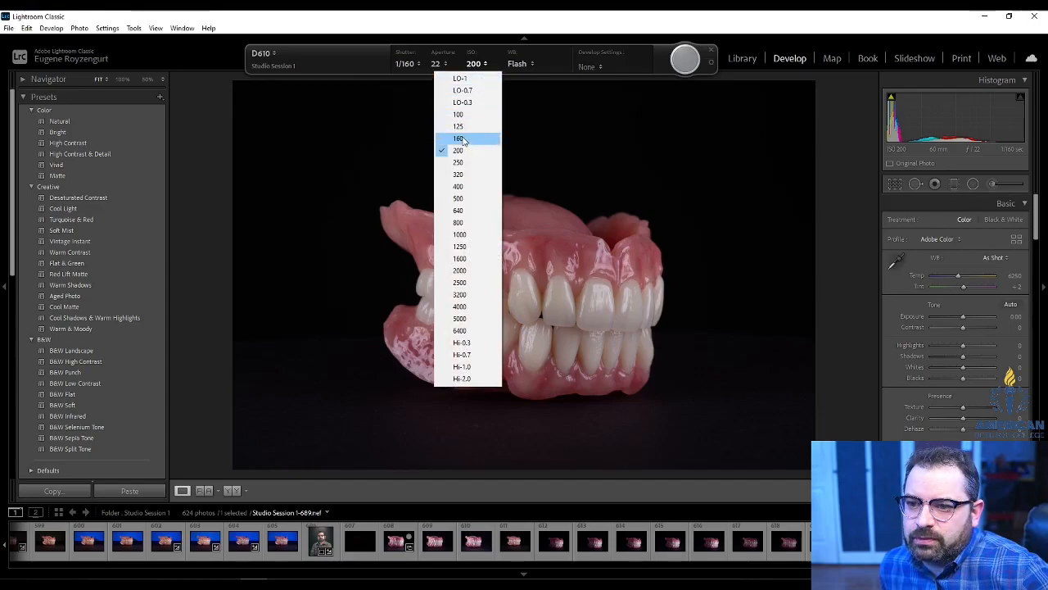
left_click(458, 137)
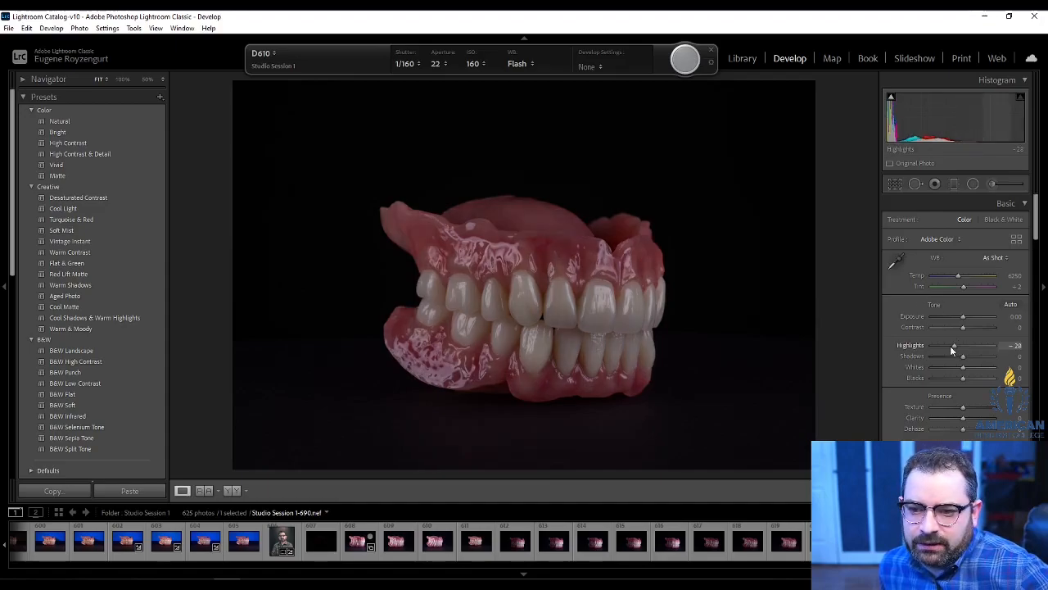
Step: Lower Highlights, nudge Exposure up slightly and adjust Blacks in the Basic panel
left_click_drag(963, 316, 996, 316)
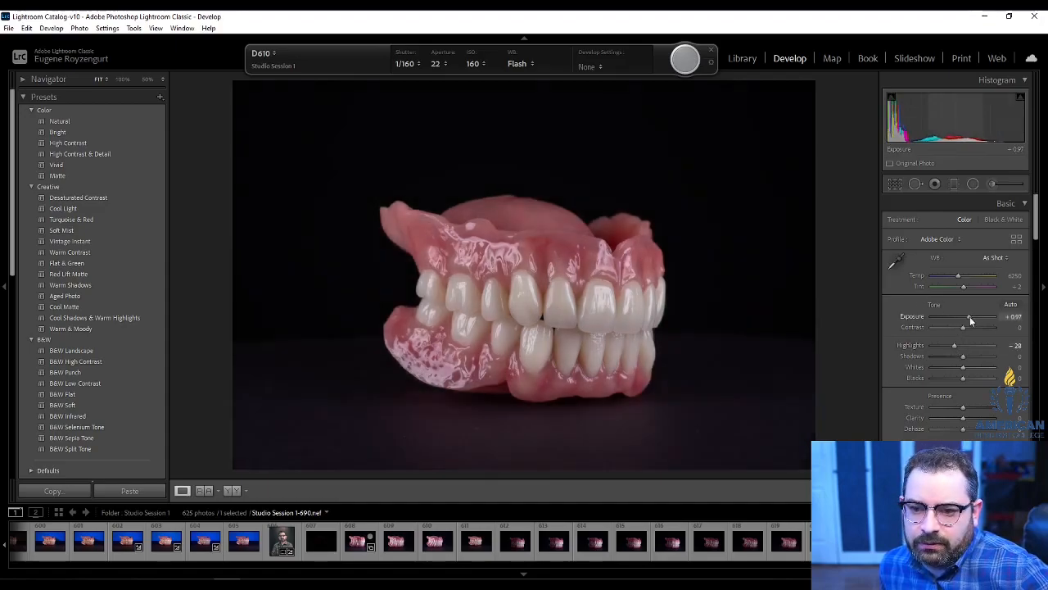
left_click_drag(965, 377, 956, 377)
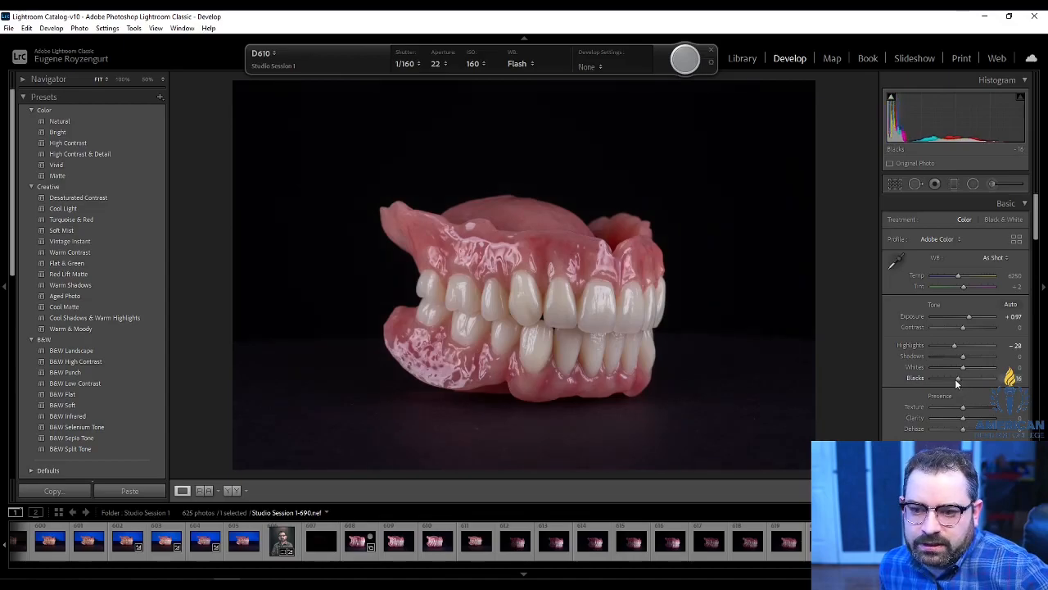
left_click_drag(986, 377, 953, 377)
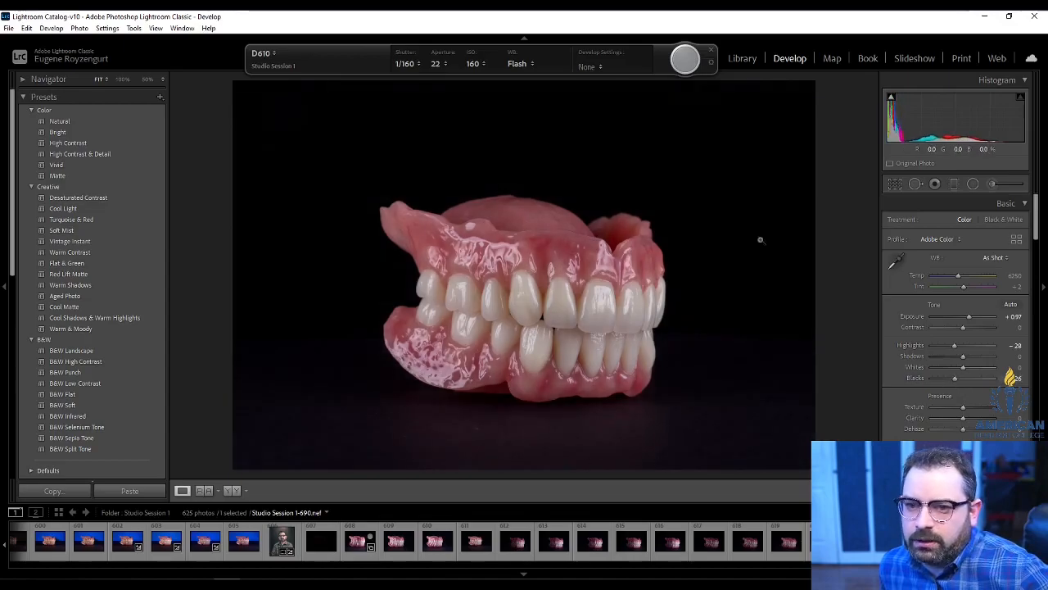